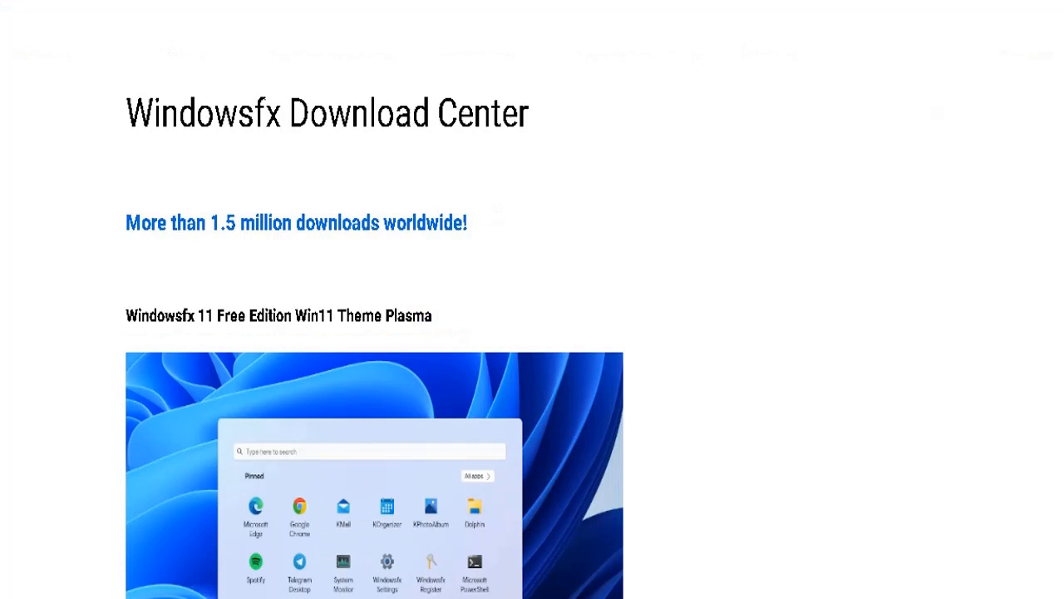
Scroll the Download Center page past system requirements to the Windowsfx 11 and 10.8 wget commands
scroll(down, 3)
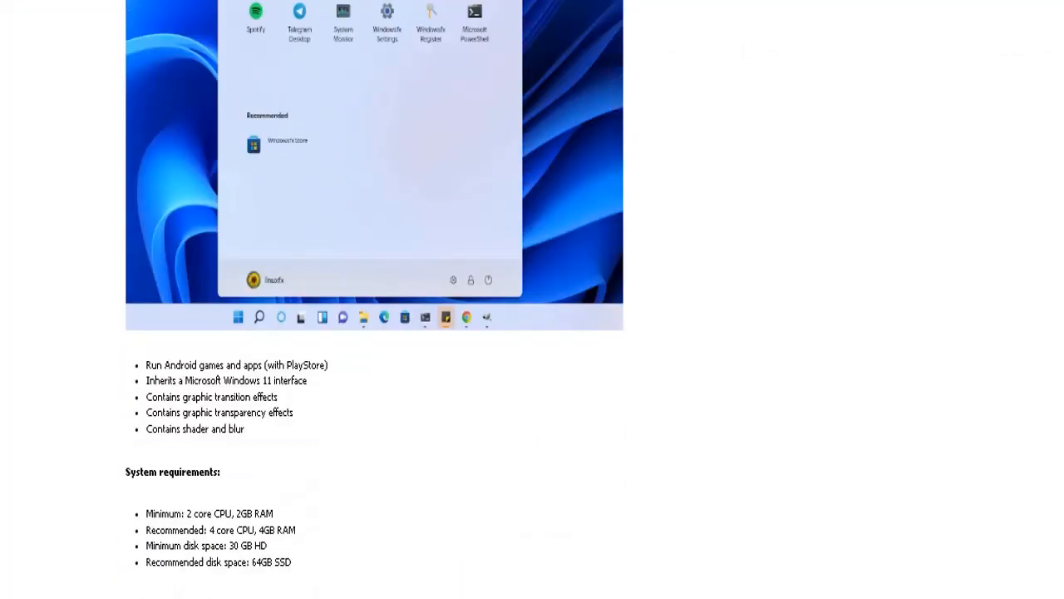
scroll(down, 3)
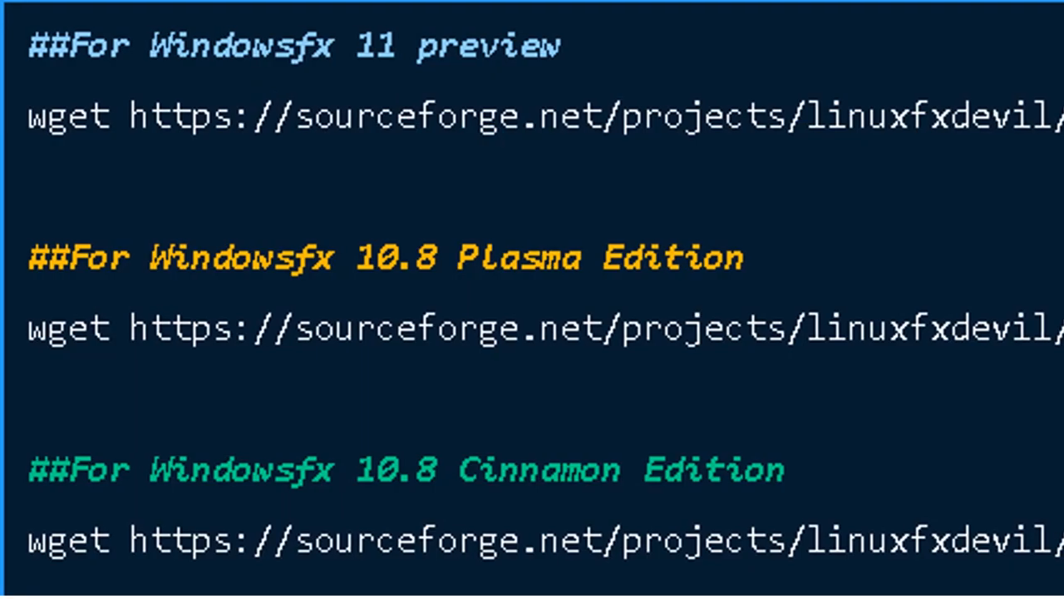
scroll(right, 3)
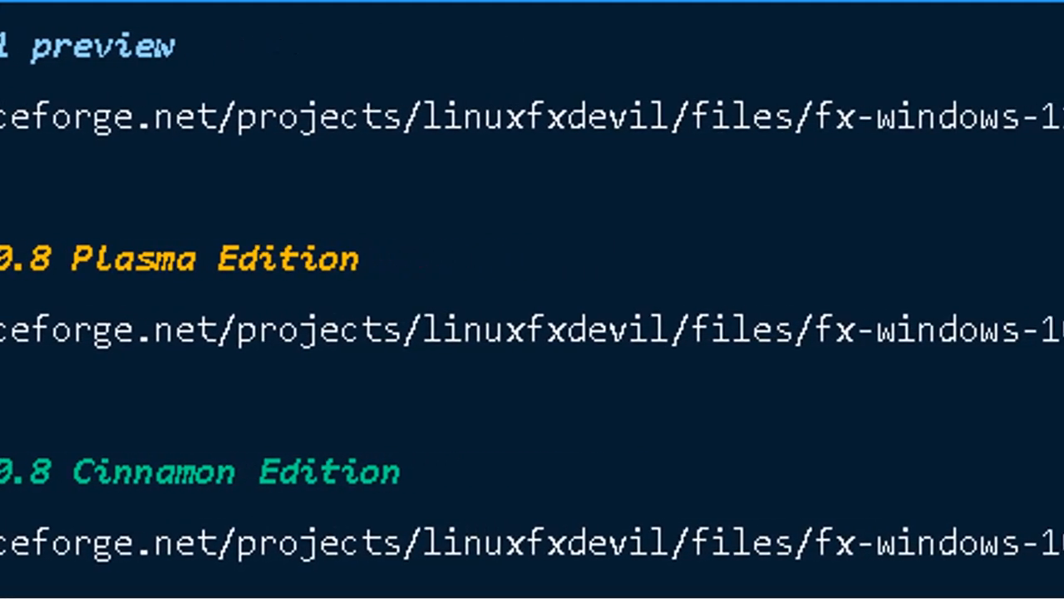
scroll(right, 3)
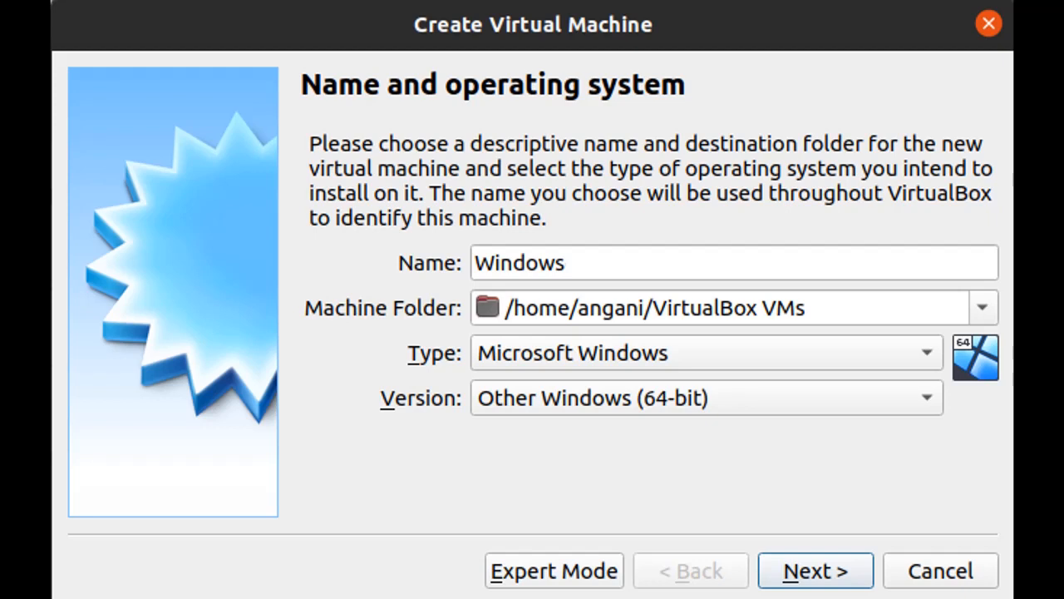
Create the 64-bit Windows VM with 4096 MB memory and a new virtual hard disk
click(814, 571)
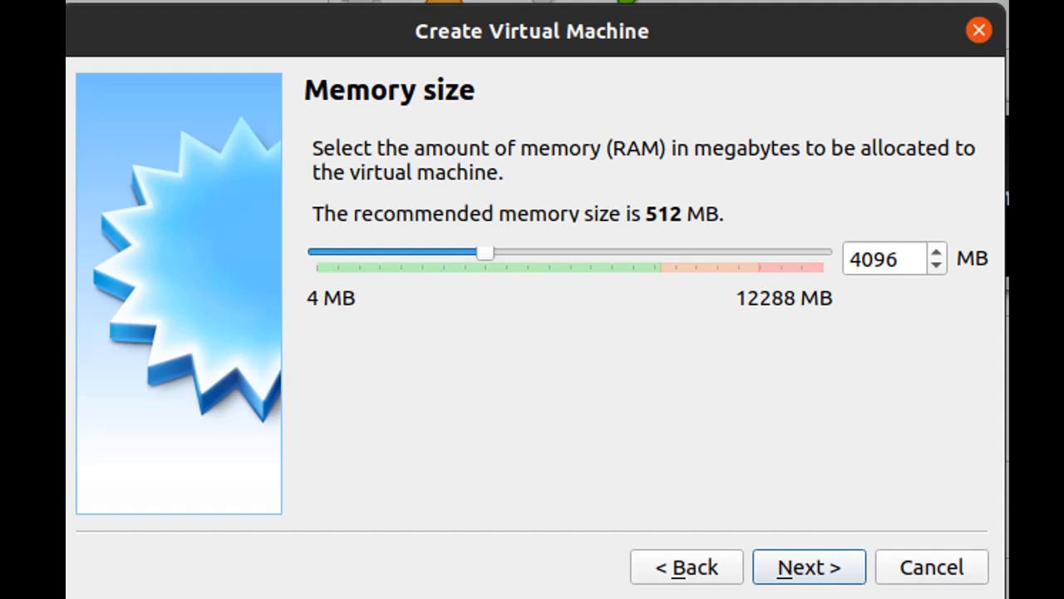
click(807, 566)
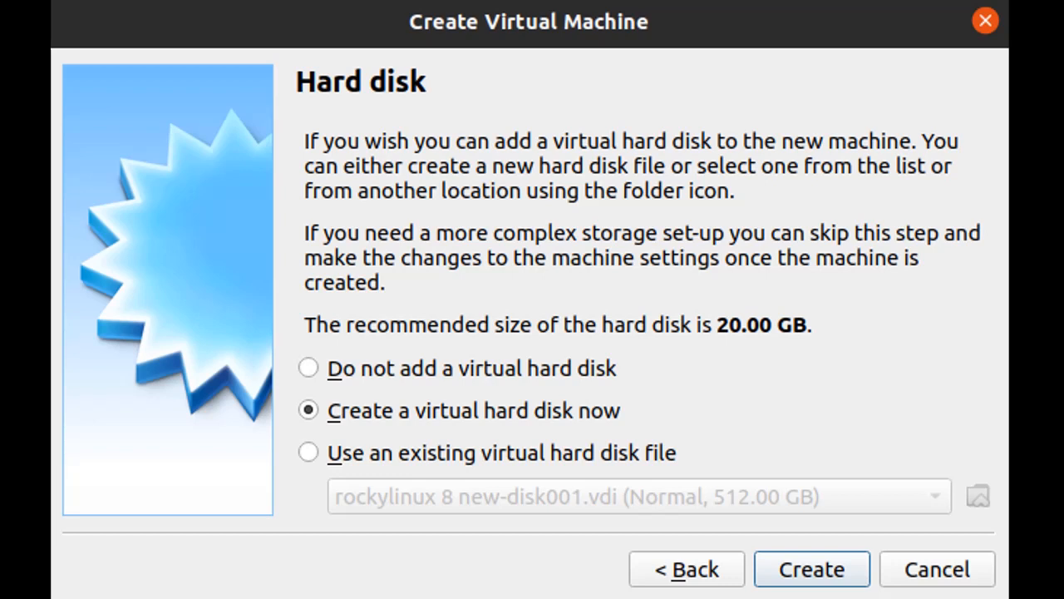
click(810, 569)
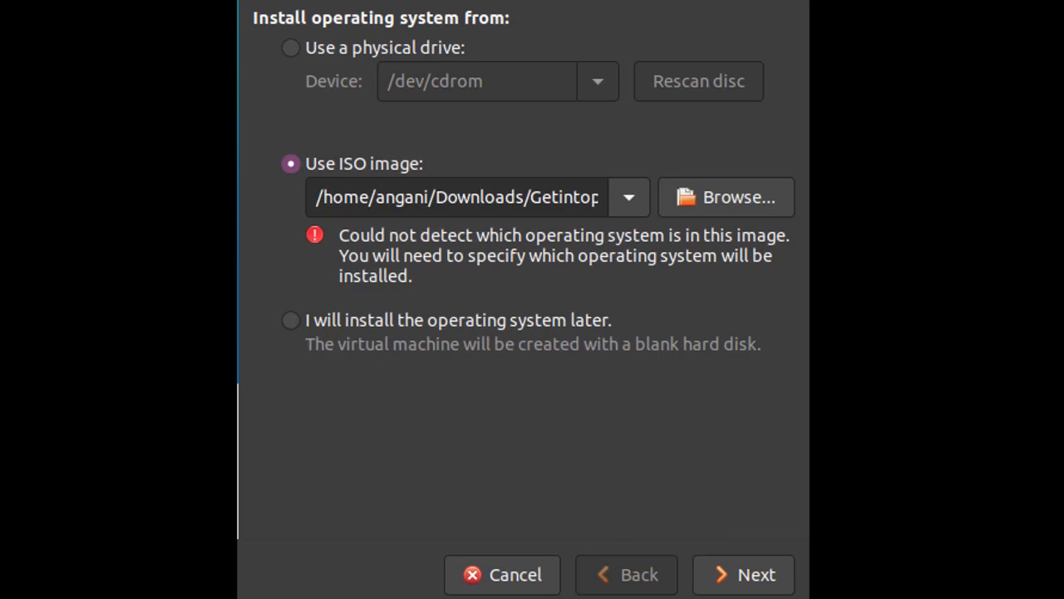
Continue with the downloaded ISO and accept Microsoft Windows 10 x64 as the guest OS
click(742, 574)
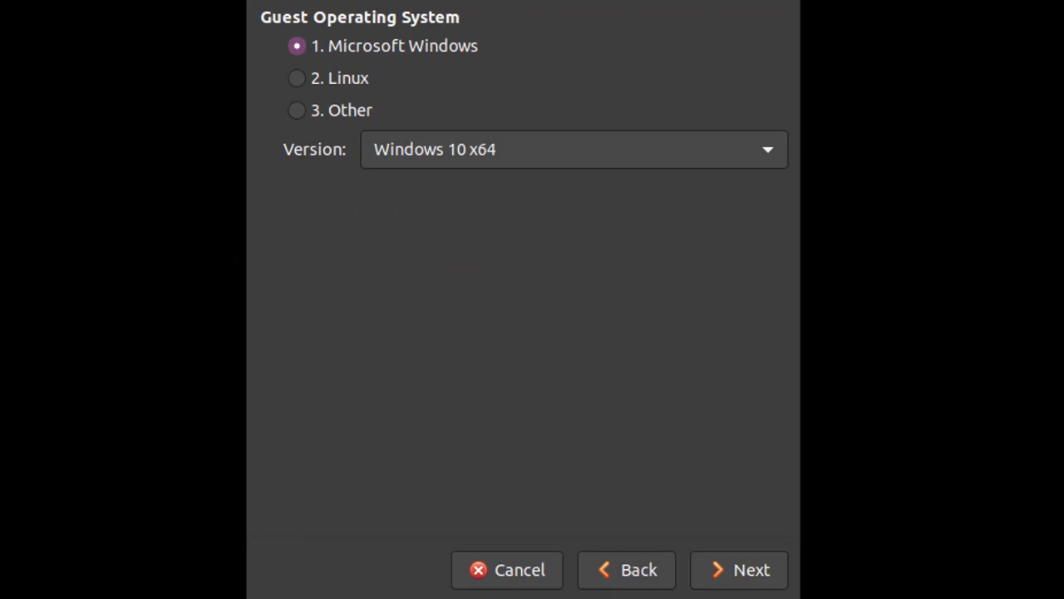
click(738, 570)
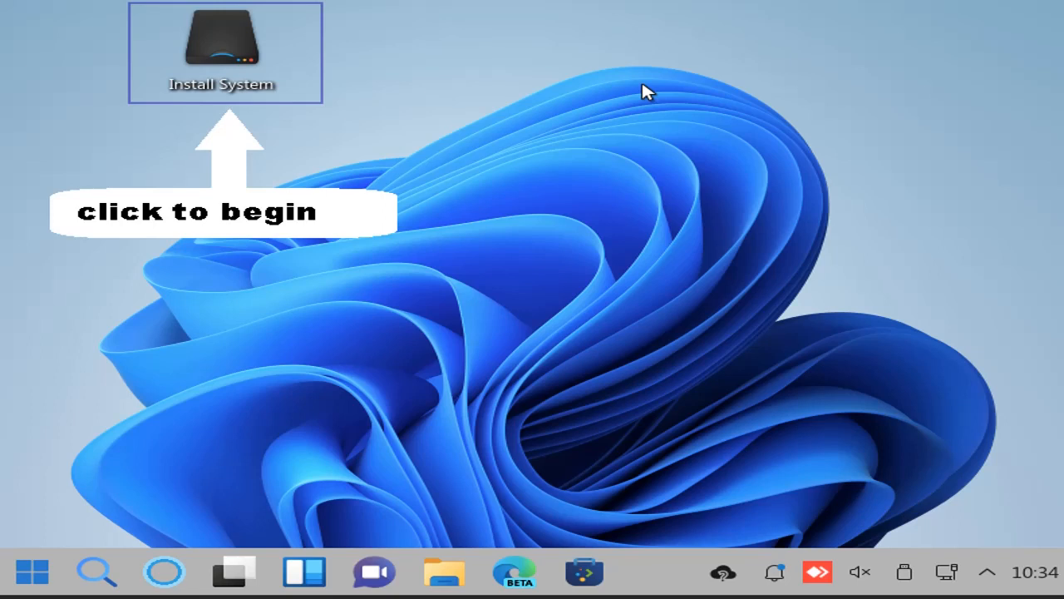
Launch the Install System icon on the Windowsfx live desktop
double_click(222, 42)
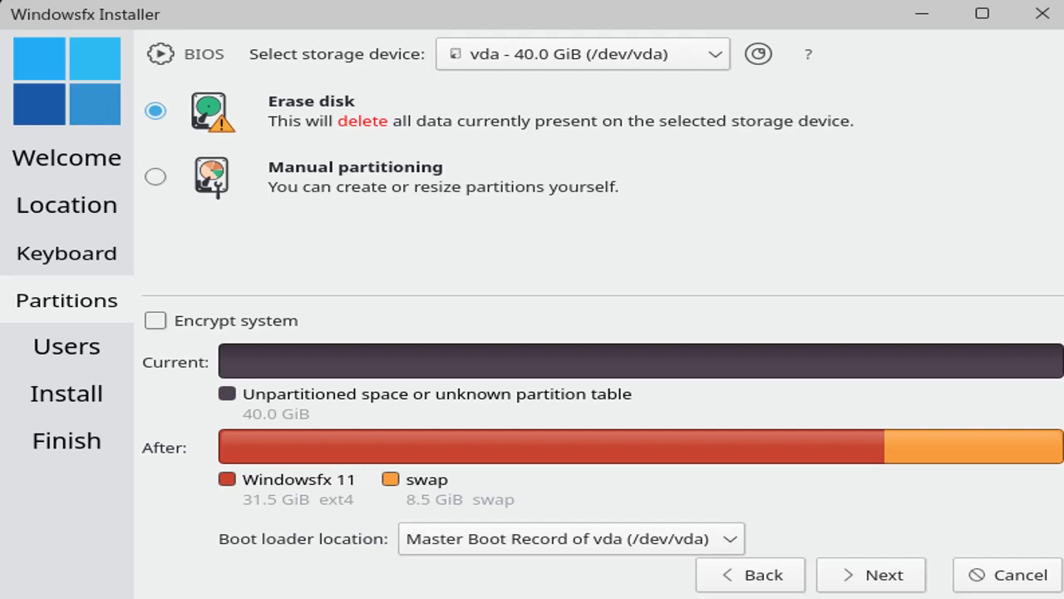
Erase the 40 GiB vda disk and start installing with the entered account details
click(870, 575)
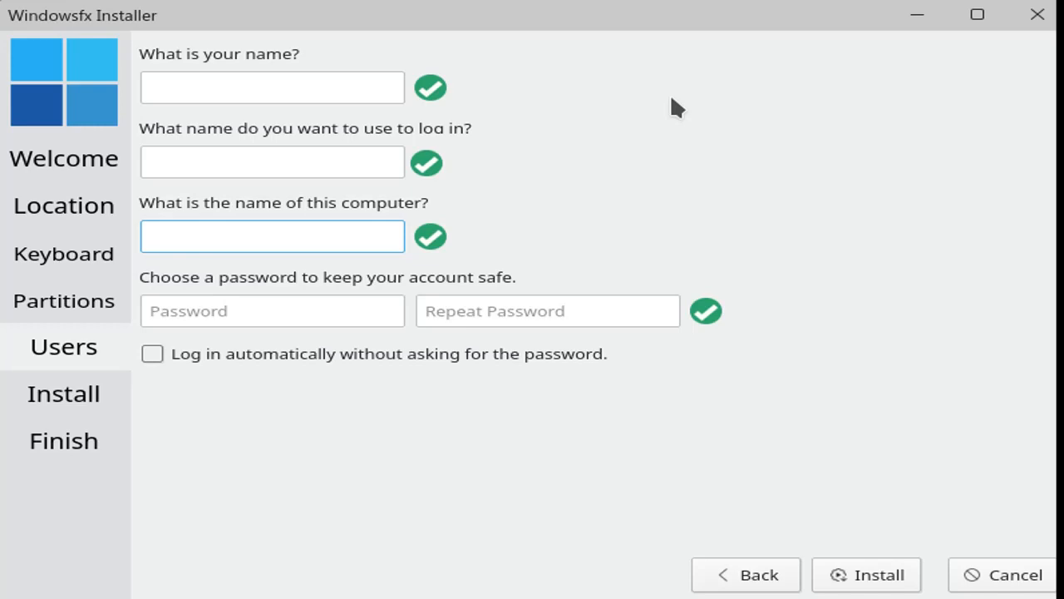
click(866, 574)
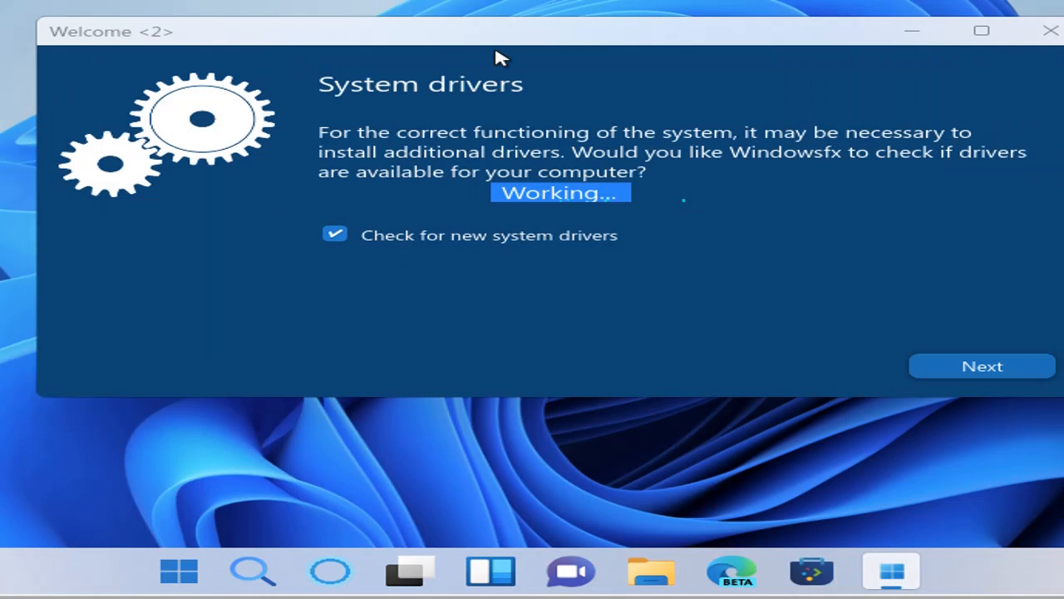
Check for system drivers, skip Helloa voice assistant setup, and continue past OneDrive
click(981, 366)
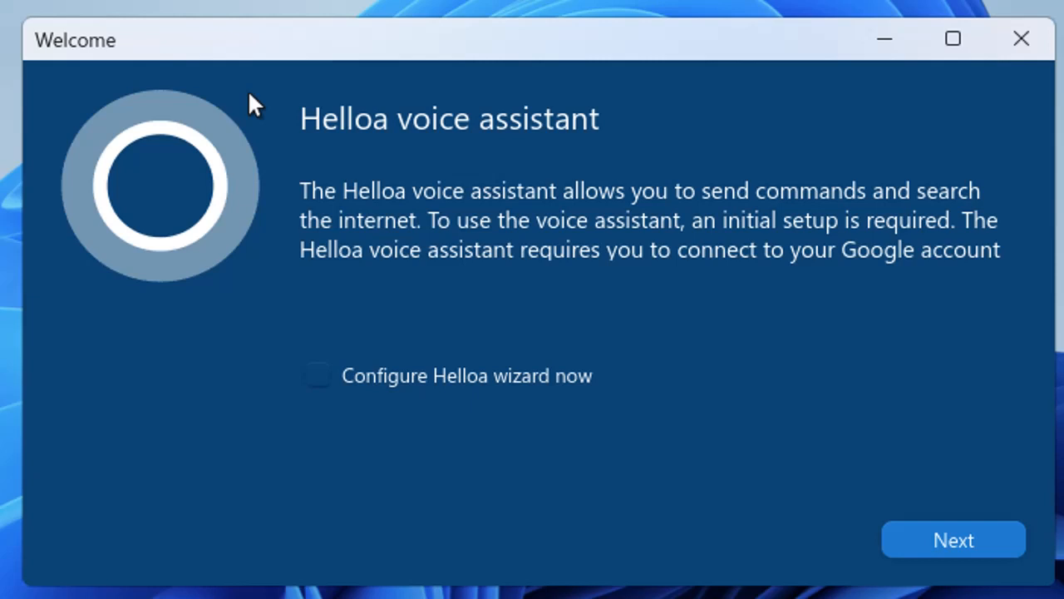
click(953, 539)
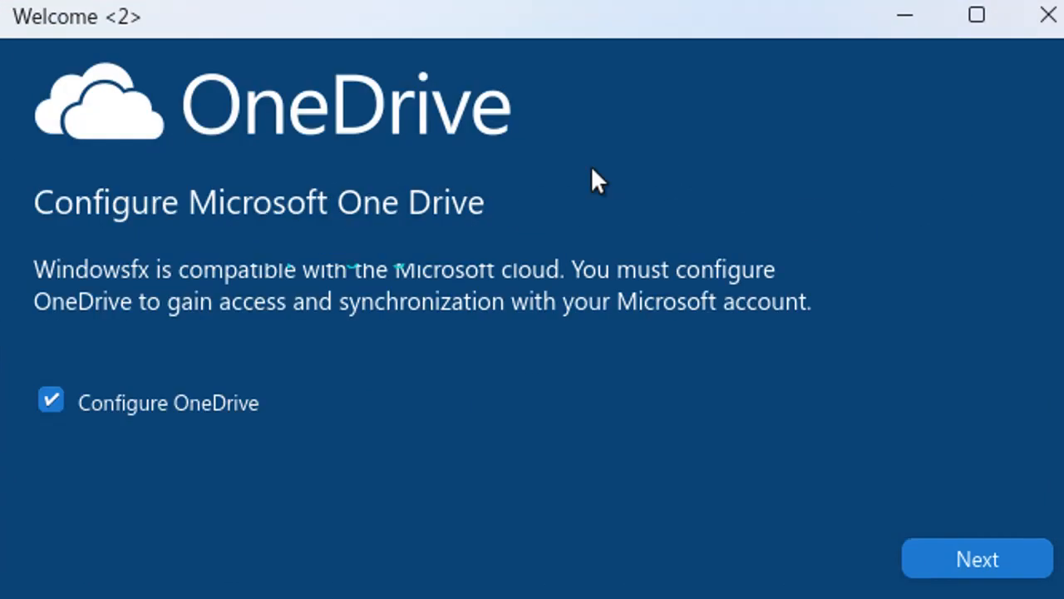
click(976, 559)
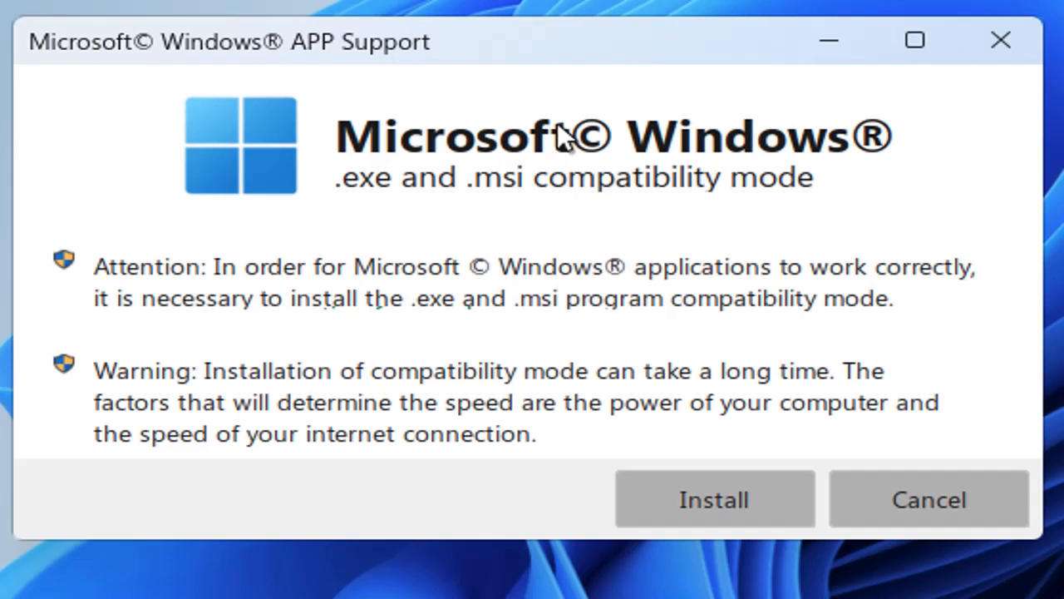
Install the .exe/.msi compatibility mode and let Wine install the Mono package
click(713, 499)
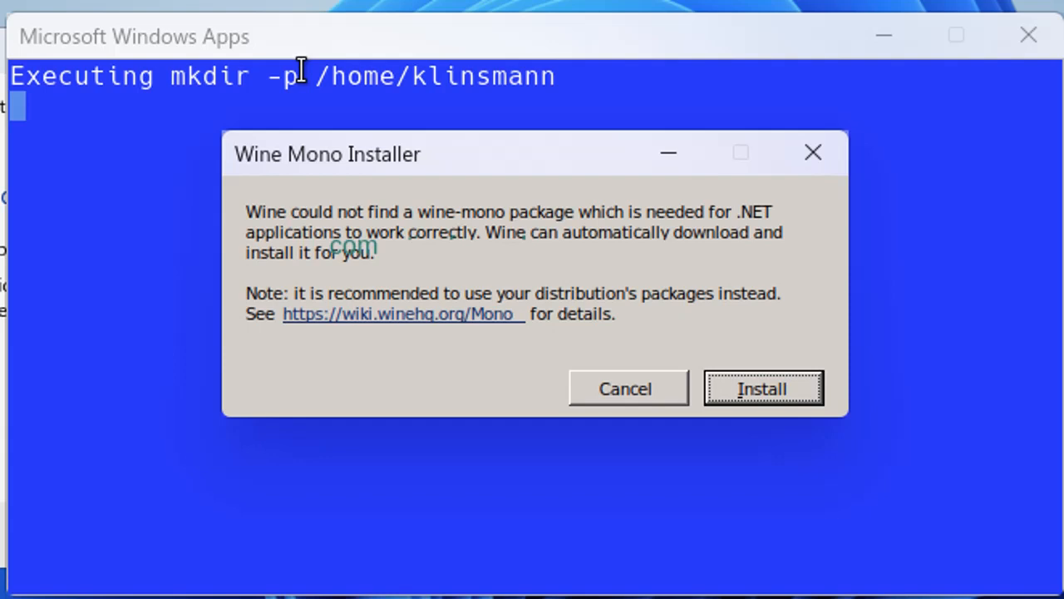
click(762, 388)
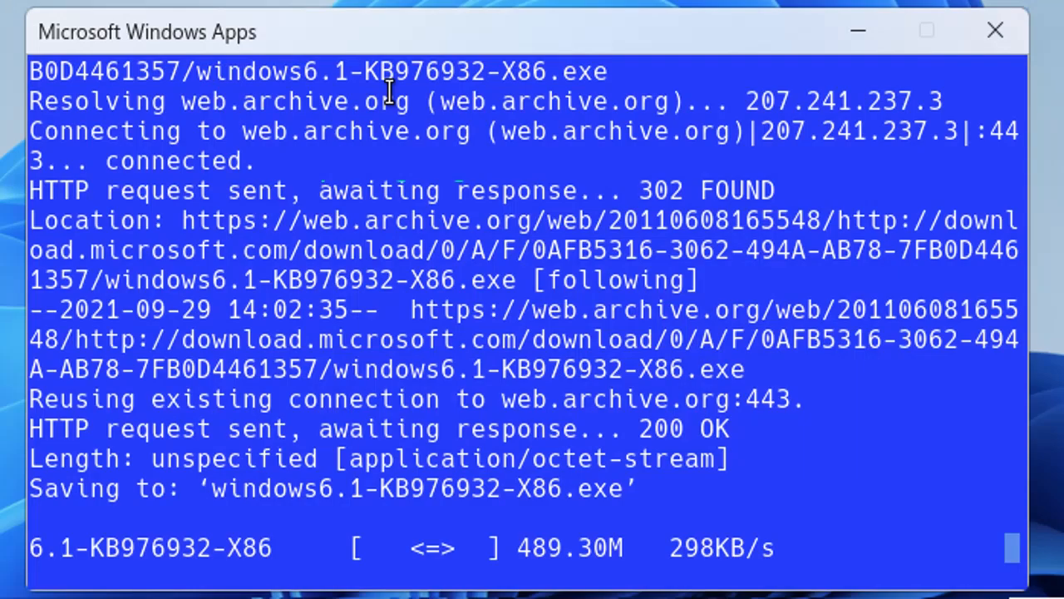